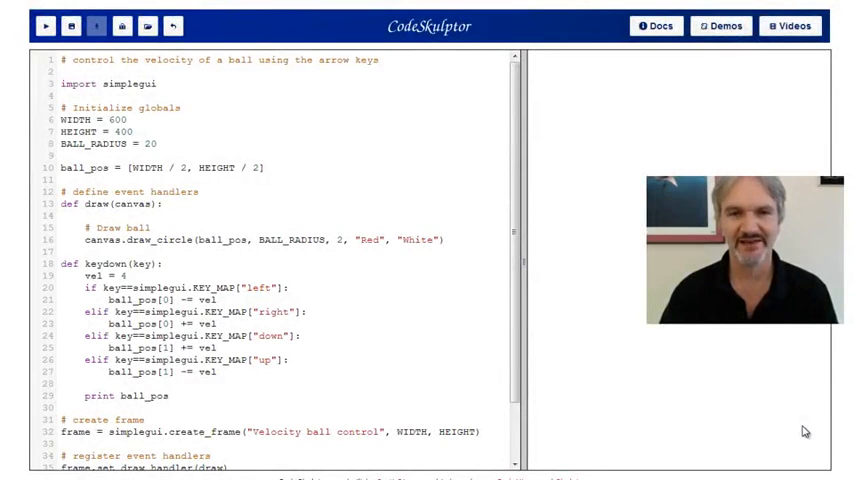
{"action": "mouse_move", "coordinate": [668, 388]}
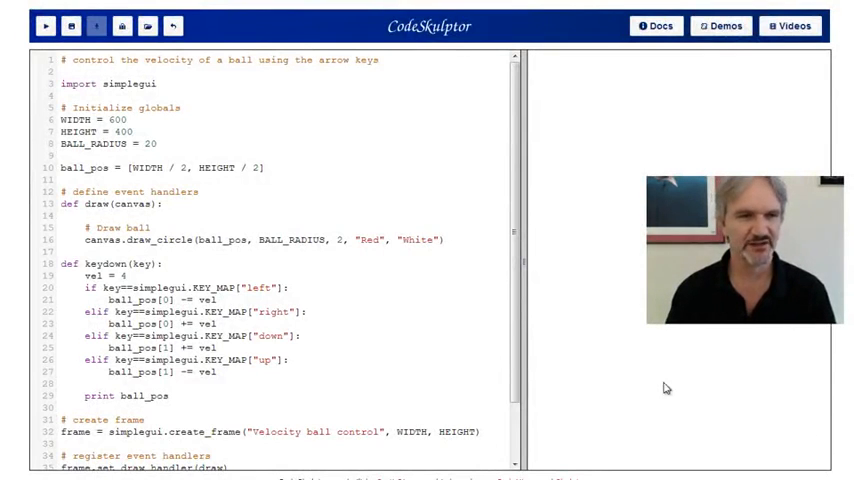
- Run the ball program and focus its window, showing a white ball centred on black
{"action": "left_click", "coordinate": [44, 24]}
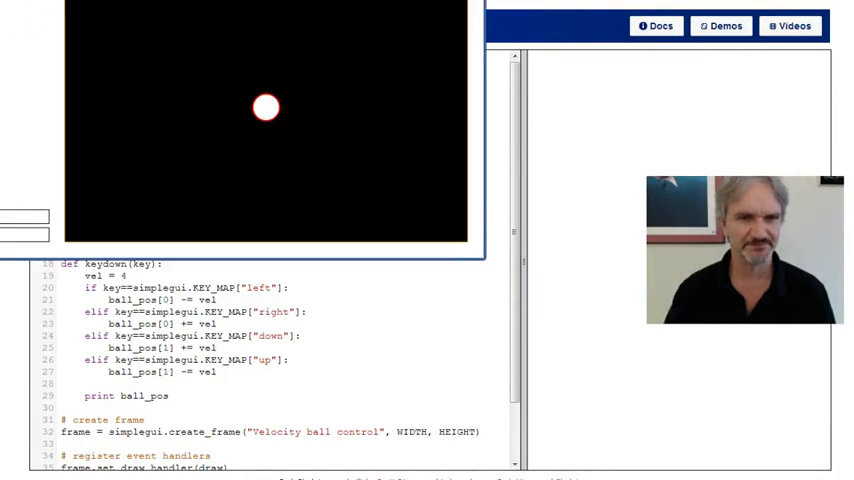
{"action": "left_click", "coordinate": [46, 24]}
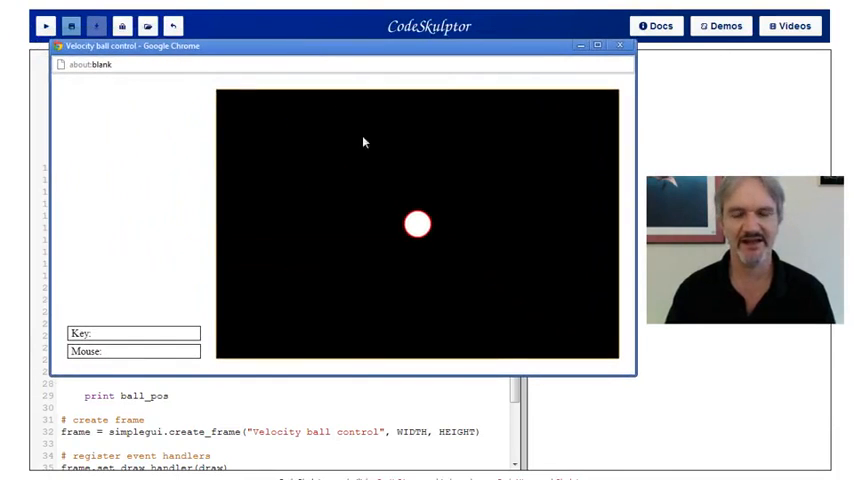
{"action": "mouse_move", "coordinate": [392, 172]}
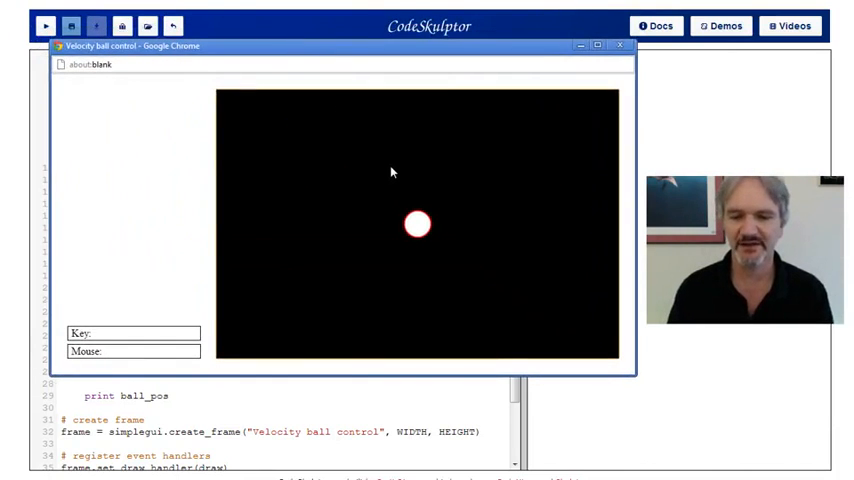
- Nudge the ball with Down, Right and Down arrows while positions print to the console
{"action": "key", "text": "Down"}
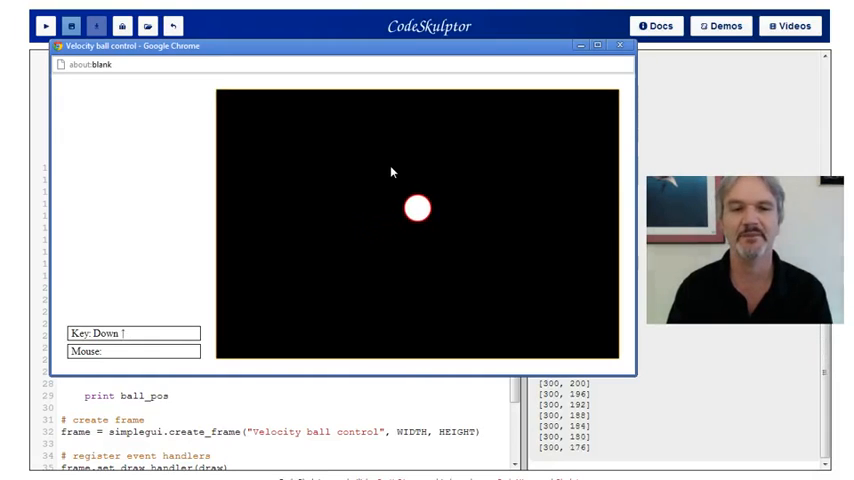
{"action": "key", "text": "right"}
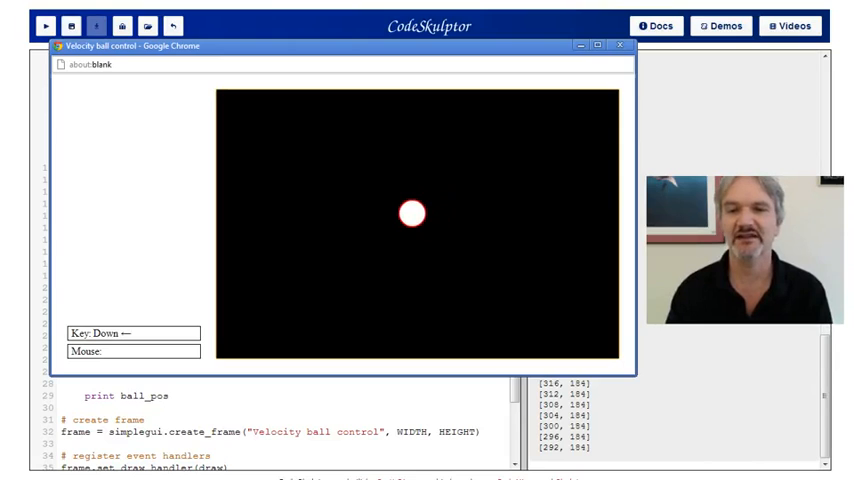
{"action": "mouse_move", "coordinate": [460, 264]}
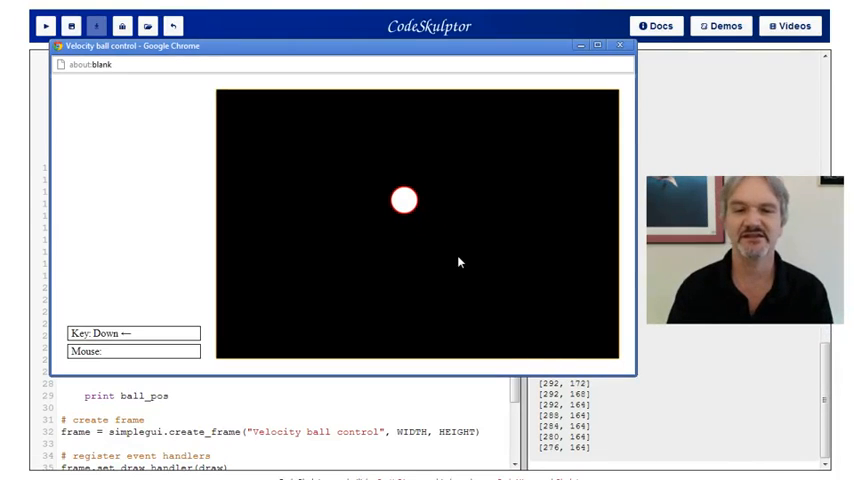
{"action": "key", "text": "Down"}
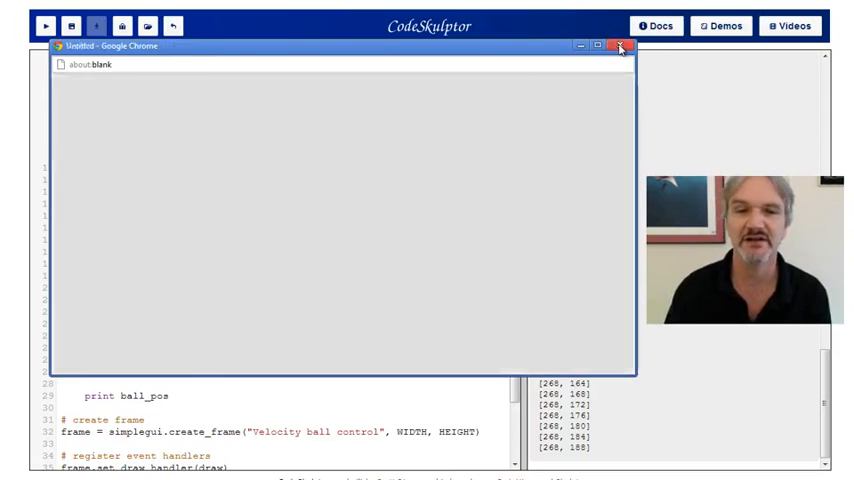
- Close the running ball window to return to the editor and printed positions
{"action": "left_click", "coordinate": [620, 46]}
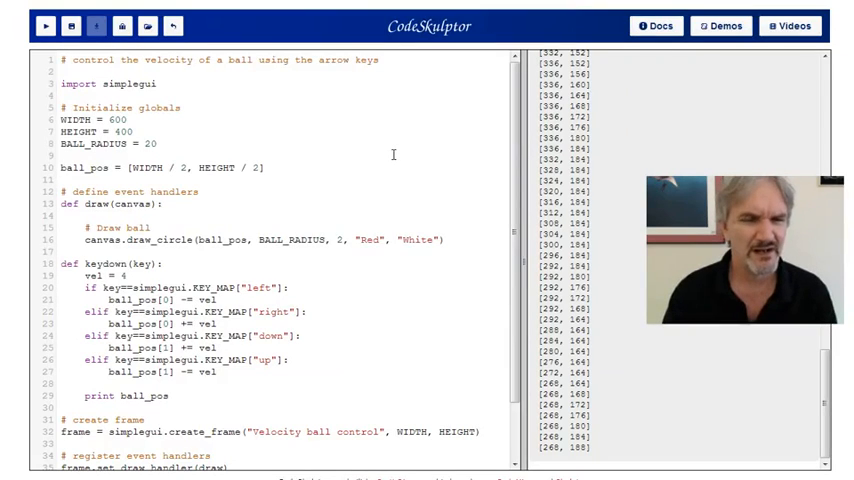
{"action": "mouse_move", "coordinate": [304, 228]}
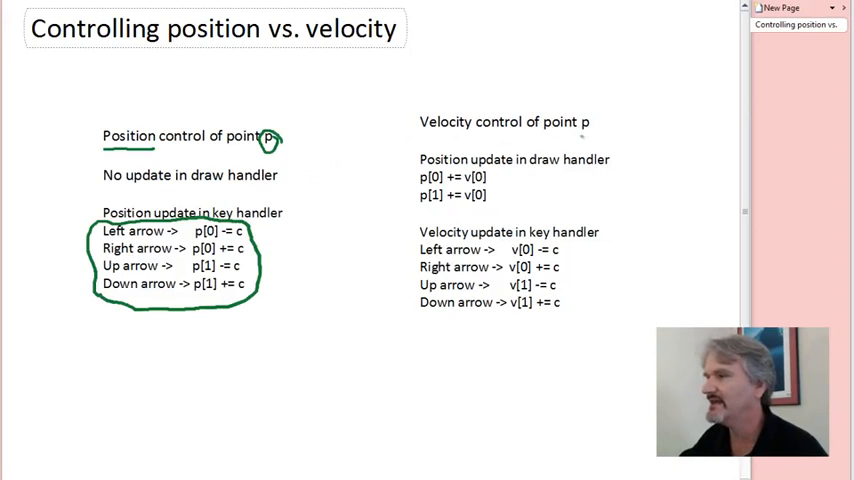
- Draw arrows beside the p[0] += v[0] and p[1] += v[1] updates in OneNote
{"action": "left_click_drag", "start_coordinate": [576, 110], "coordinate": [600, 136]}
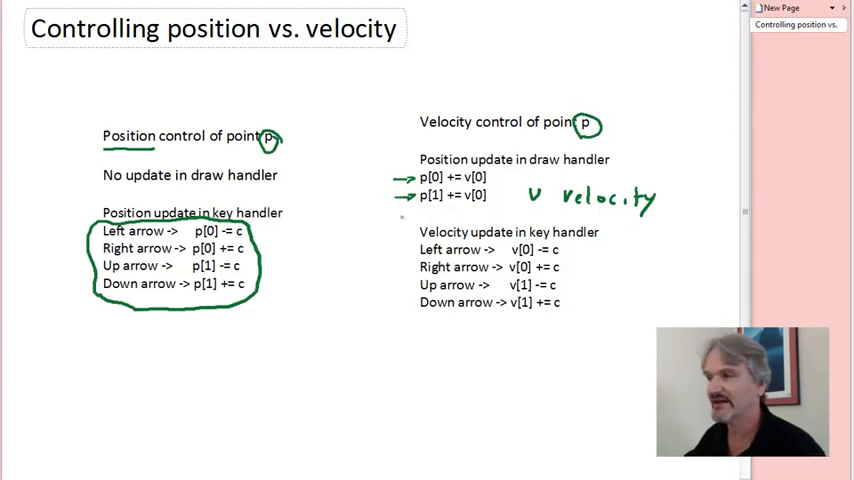
{"action": "left_click_drag", "start_coordinate": [420, 318], "coordinate": [450, 320]}
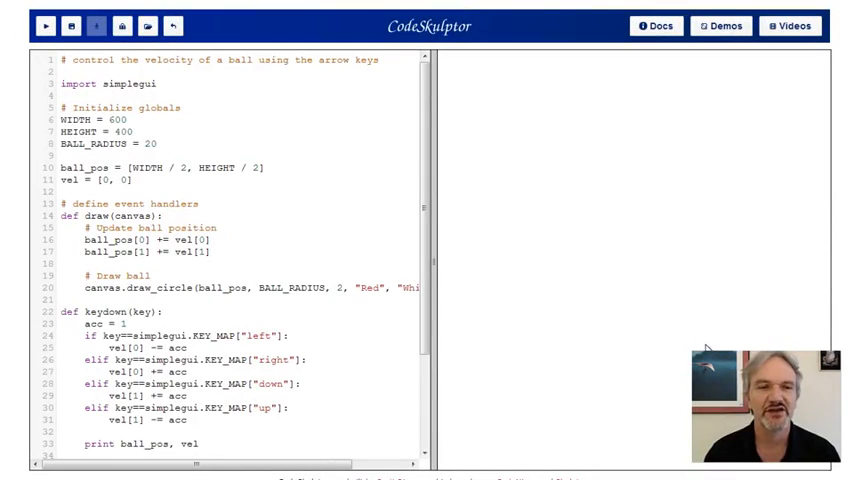
{"action": "mouse_move", "coordinate": [584, 320]}
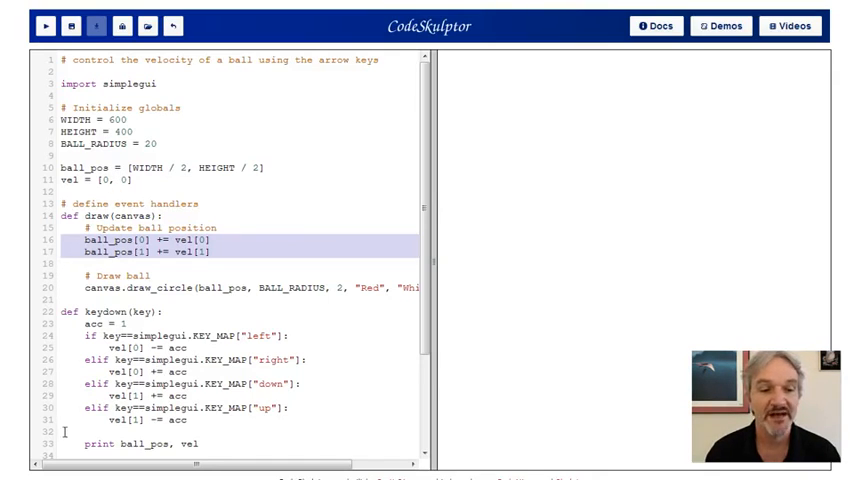
- Run the velocity-control program and give the ball rightward velocity with the Right arrow
{"action": "left_click", "coordinate": [72, 328]}
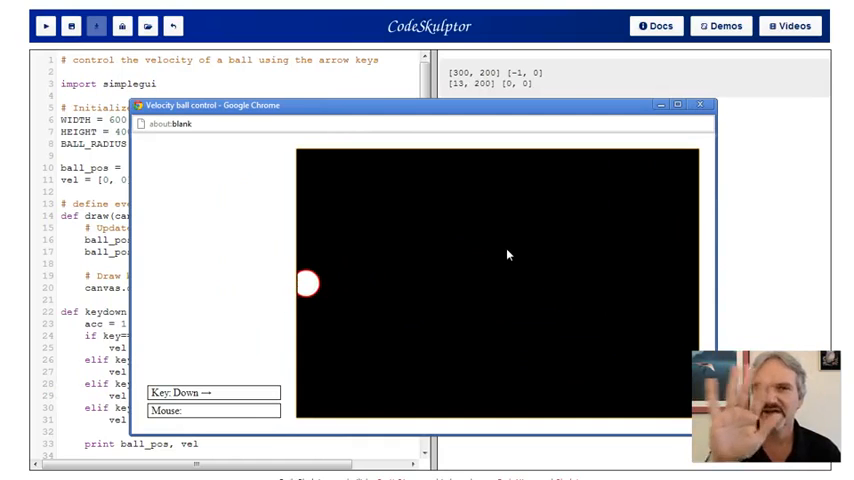
{"action": "key", "text": "Right"}
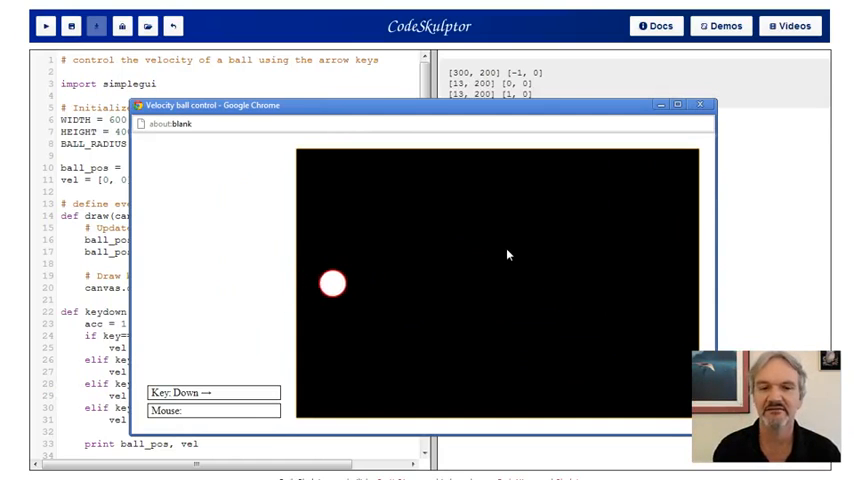